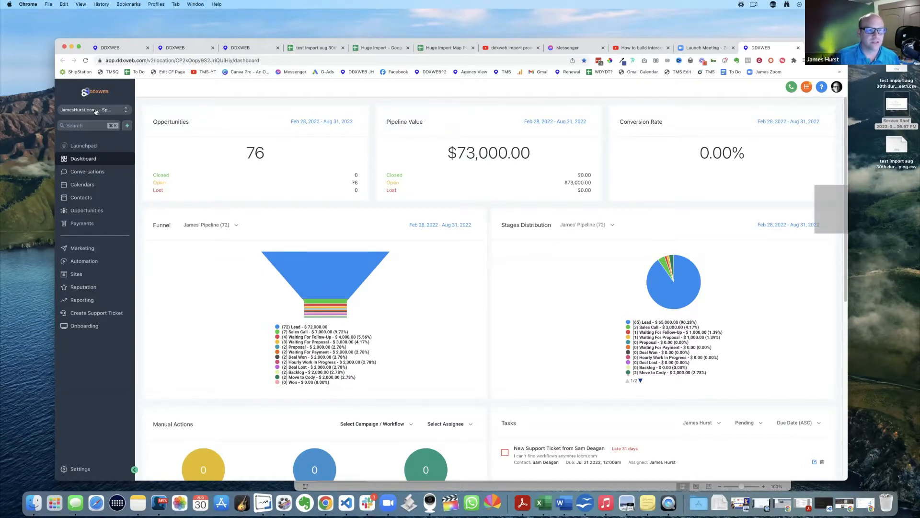
Switch to the DDXWEB Springville location, showing 2 opportunities and a $2,000 pipeline
{"action": "left_click", "coordinate": [91, 109]}
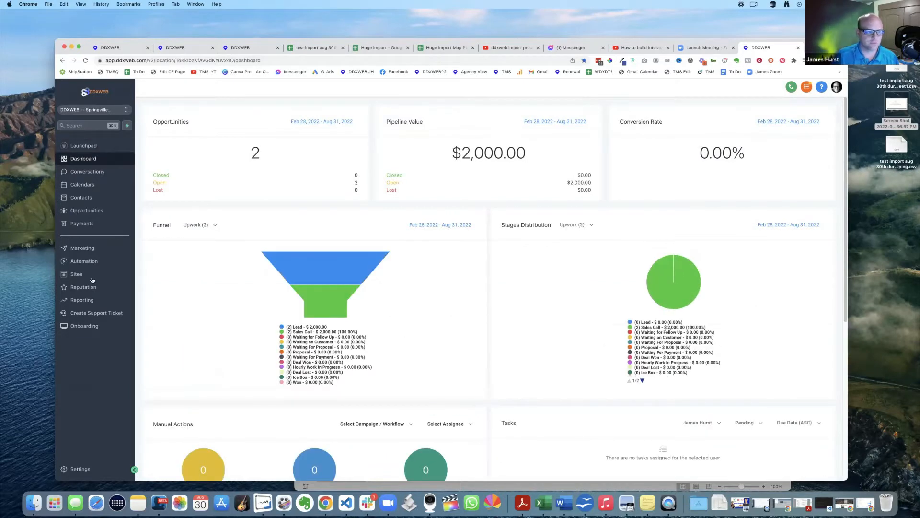
{"action": "mouse_move", "coordinate": [77, 276]}
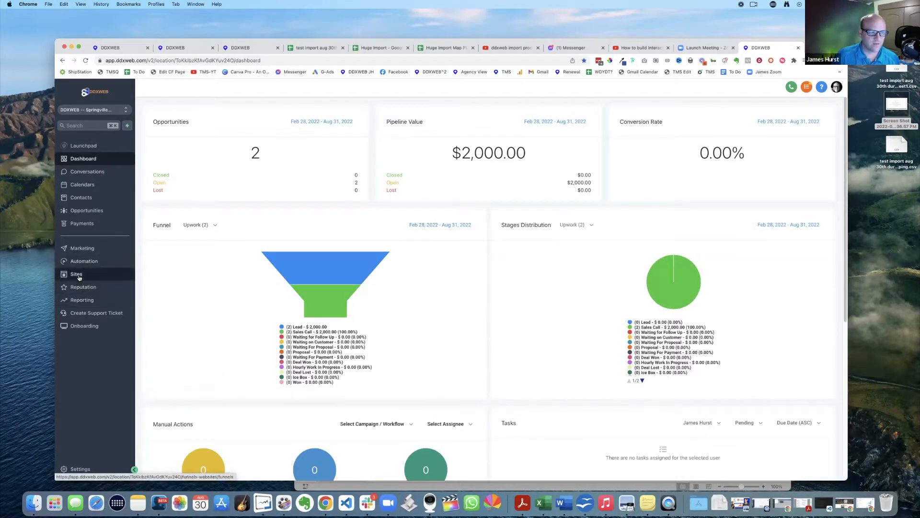
Open Sites > Memberships > Products to list the DDXWEB Onboarding Tutorial product
{"action": "left_click", "coordinate": [76, 274]}
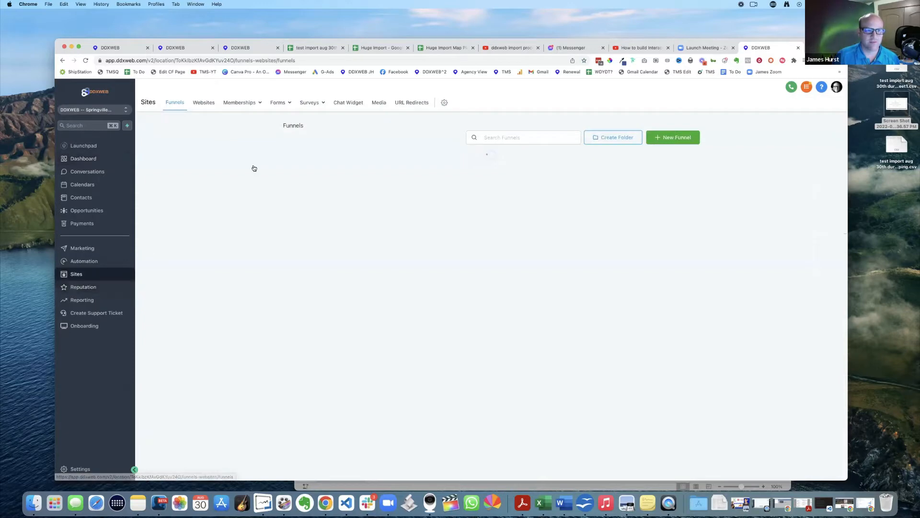
{"action": "left_click", "coordinate": [240, 102]}
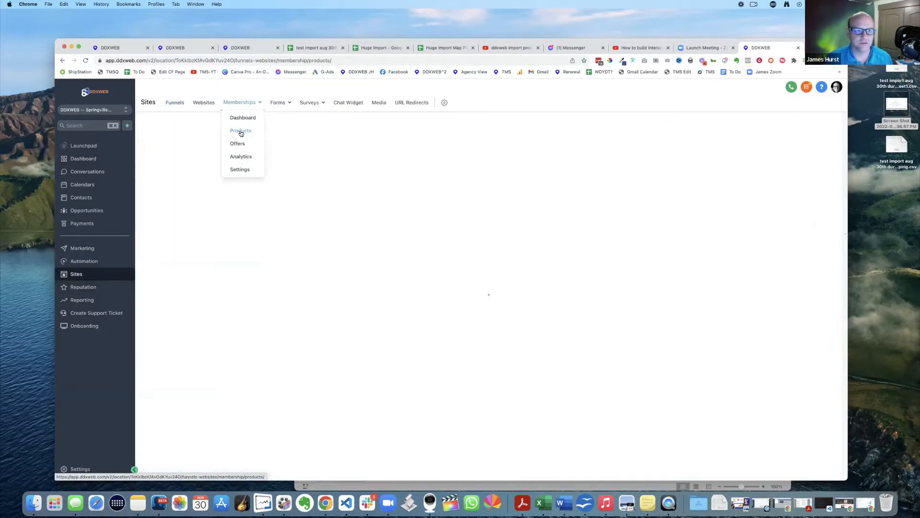
{"action": "left_click", "coordinate": [241, 130]}
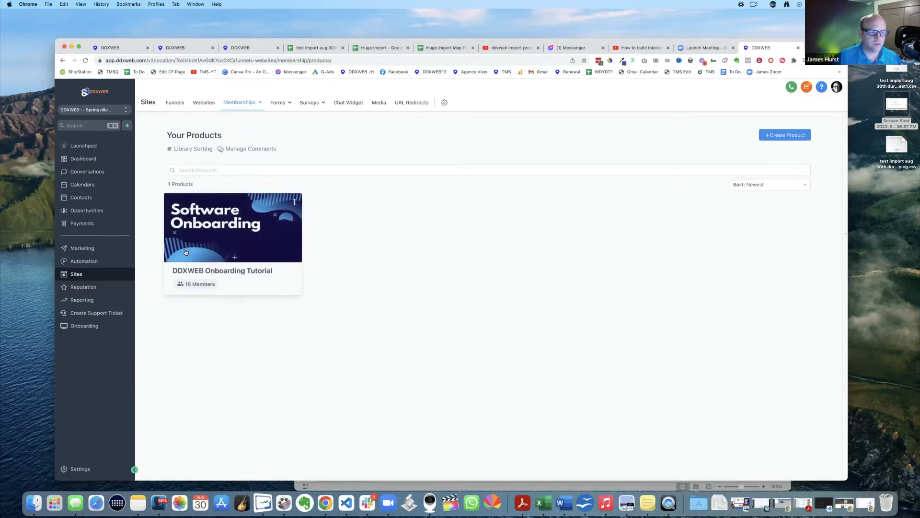
{"action": "mouse_move", "coordinate": [84, 261]}
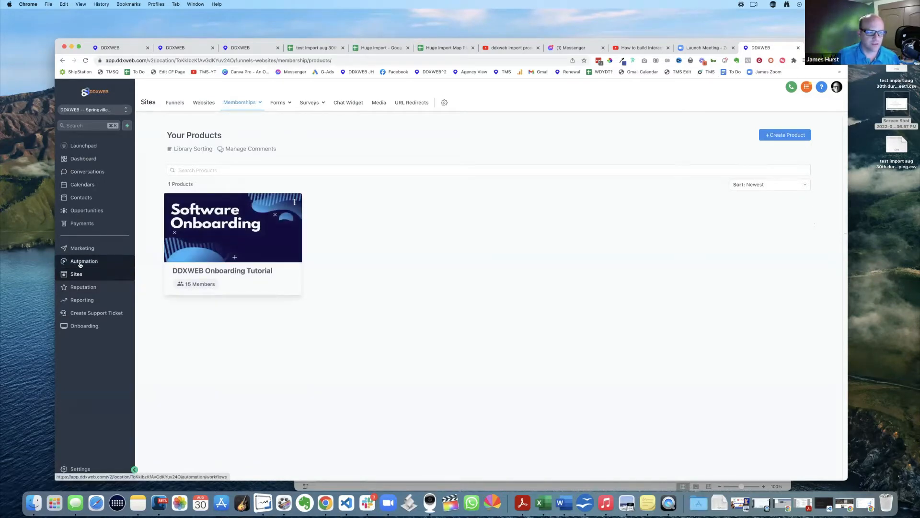
Open 'Send email for onboarding course' inside the Training Account And Membership Login automation folder
{"action": "left_click", "coordinate": [84, 261]}
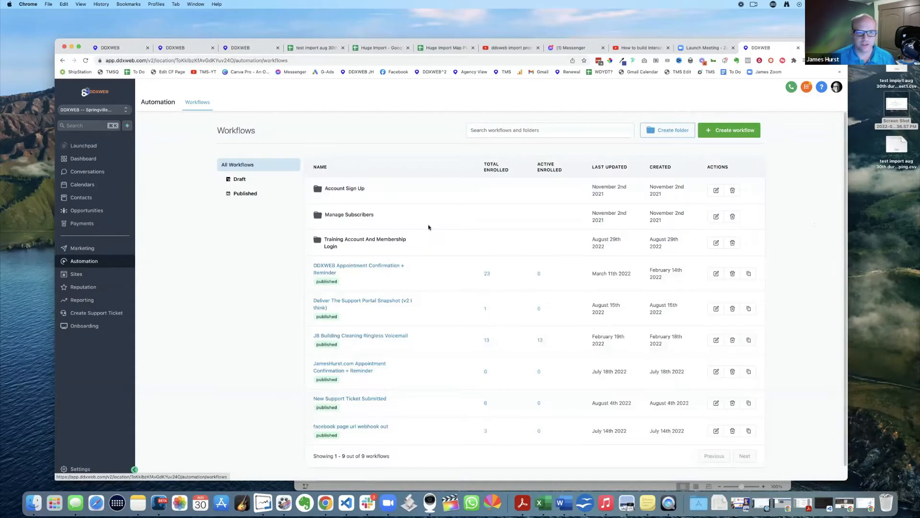
{"action": "left_click", "coordinate": [364, 243]}
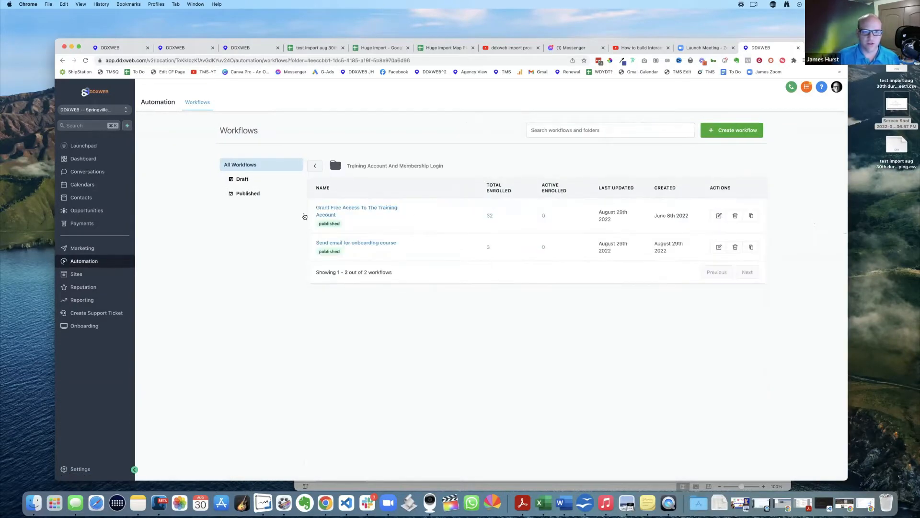
{"action": "mouse_move", "coordinate": [356, 243]}
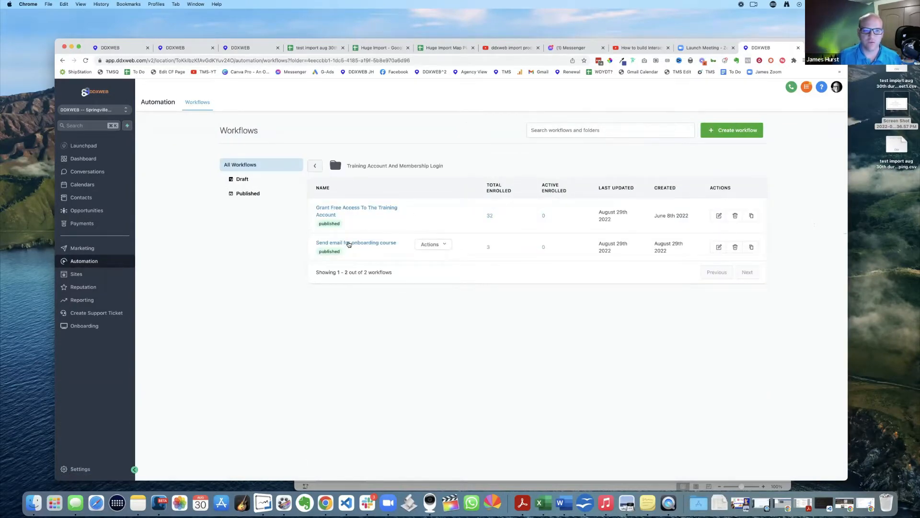
{"action": "left_click", "coordinate": [357, 242]}
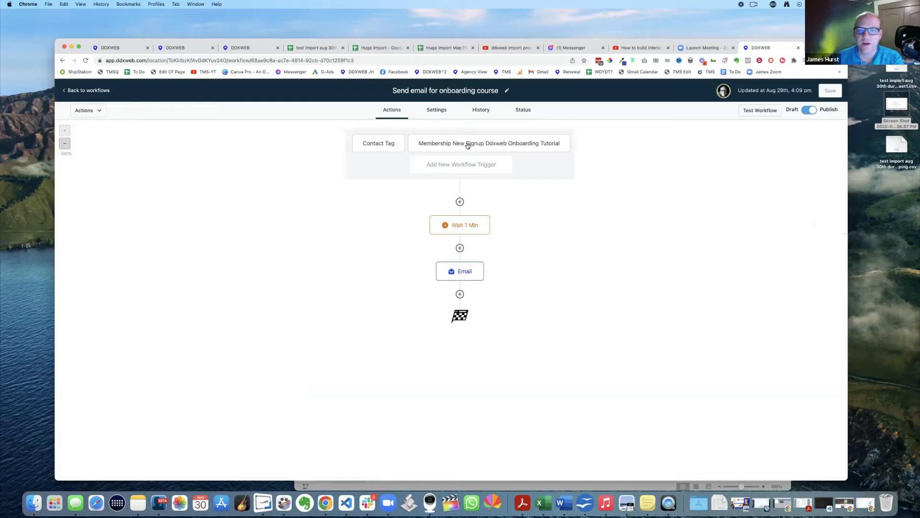
View the Membership New Signup trigger's offer filter, then return to the folder's workflows
{"action": "left_click", "coordinate": [489, 143]}
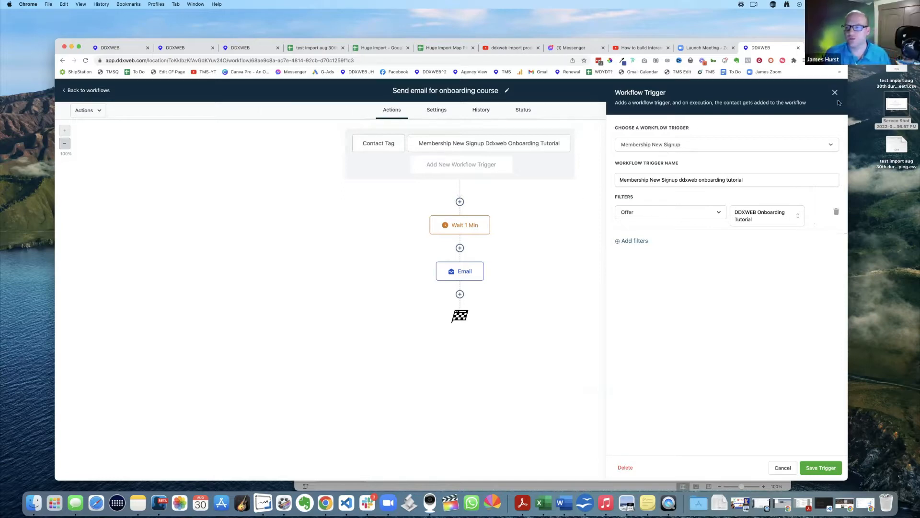
{"action": "left_click", "coordinate": [834, 93]}
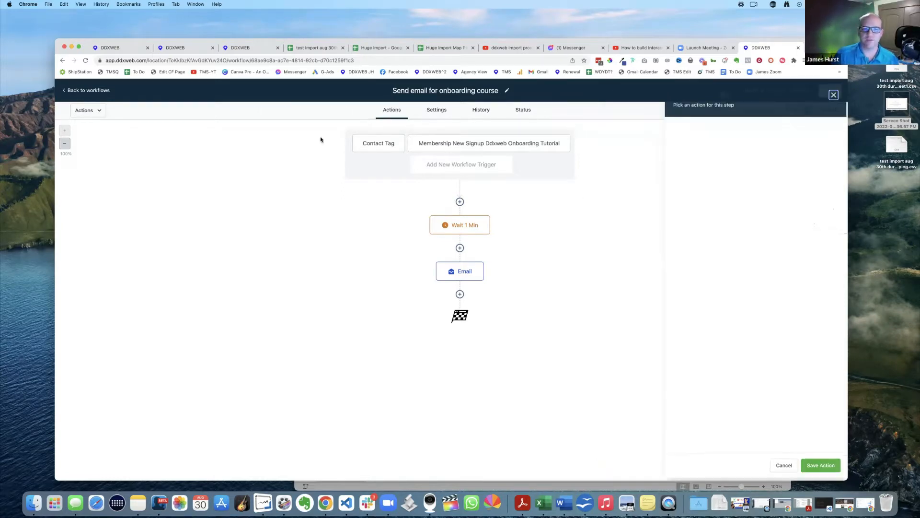
{"action": "left_click", "coordinate": [86, 89]}
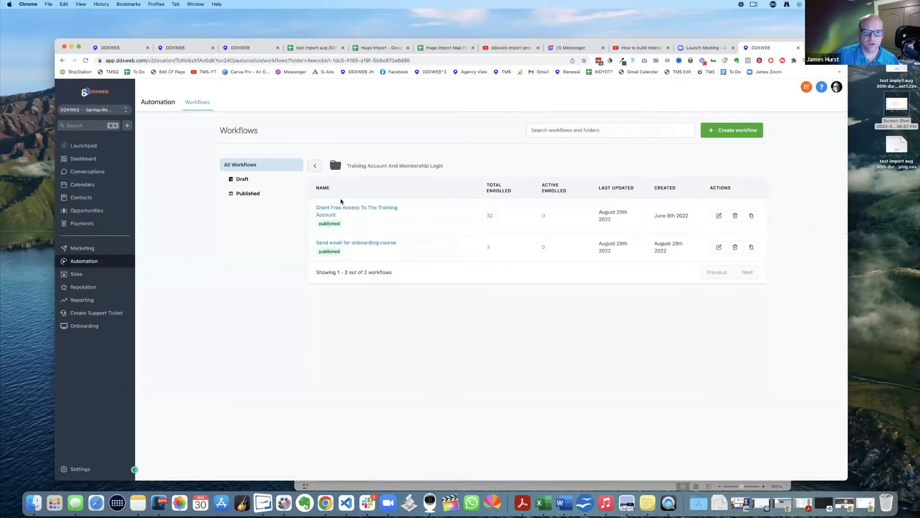
{"action": "left_click", "coordinate": [356, 211]}
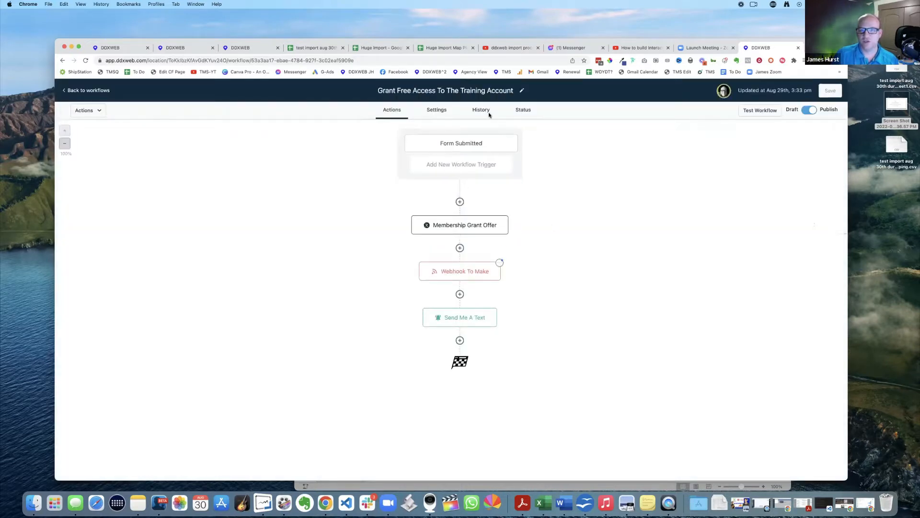
{"action": "mouse_move", "coordinate": [434, 180]}
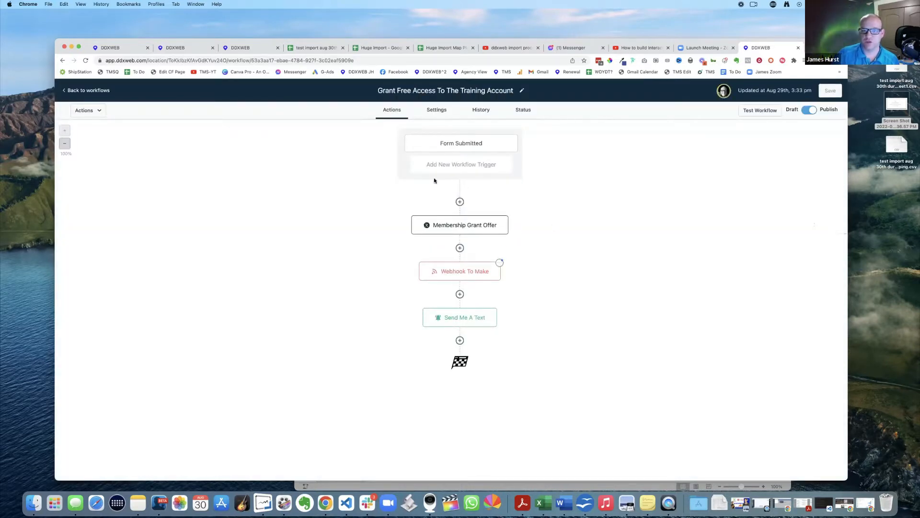
{"action": "mouse_move", "coordinate": [464, 228]}
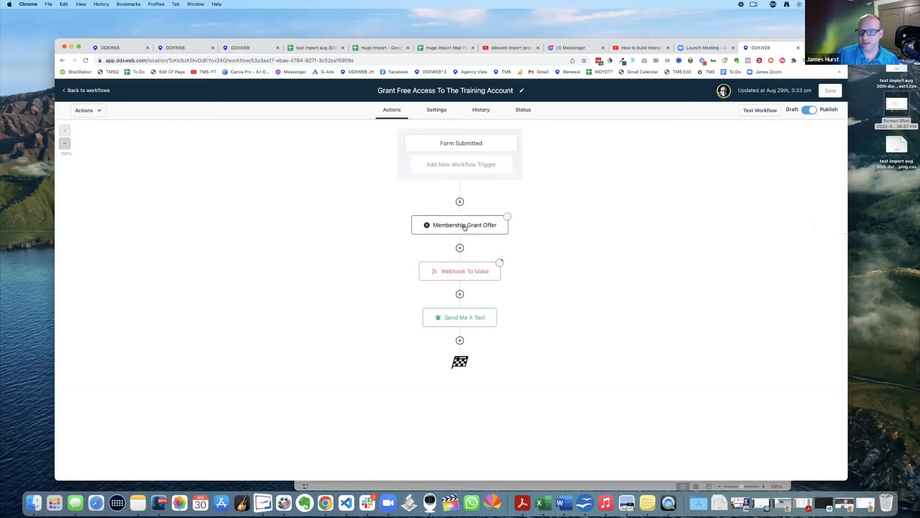
{"action": "left_click", "coordinate": [460, 224]}
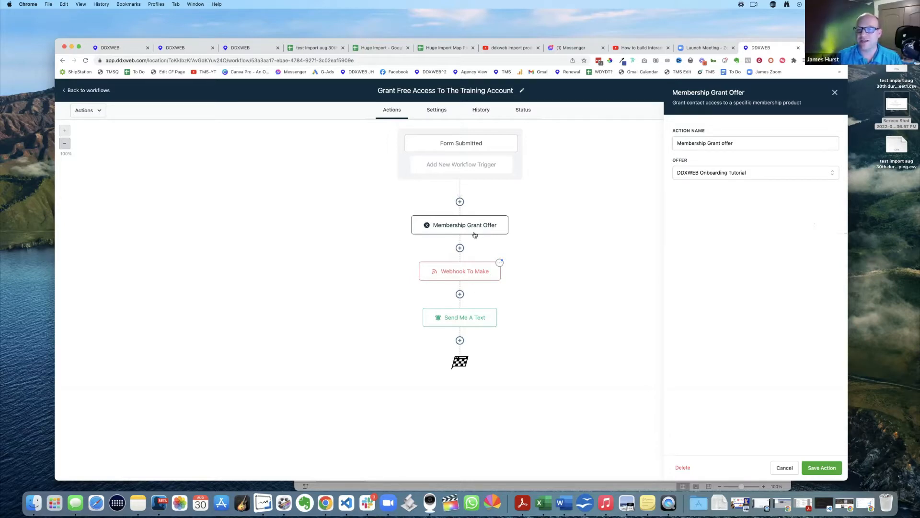
{"action": "mouse_move", "coordinate": [486, 267]}
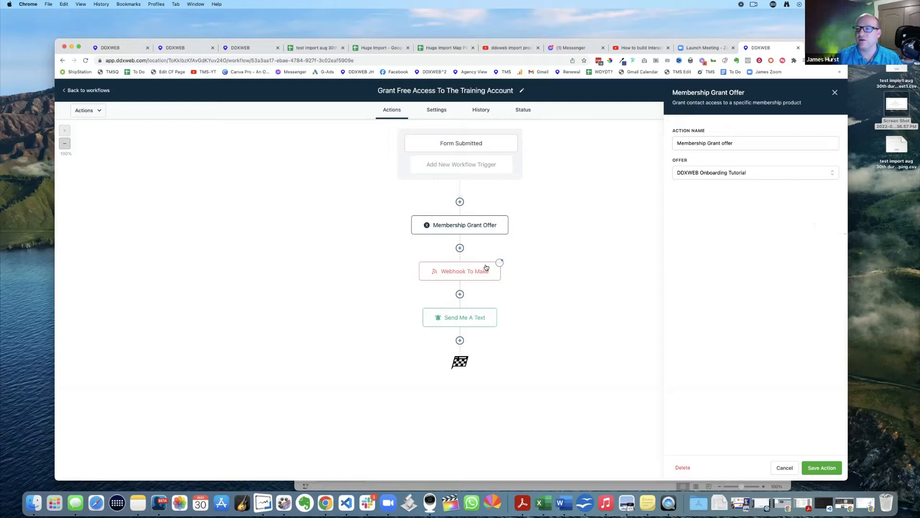
{"action": "mouse_move", "coordinate": [459, 270]}
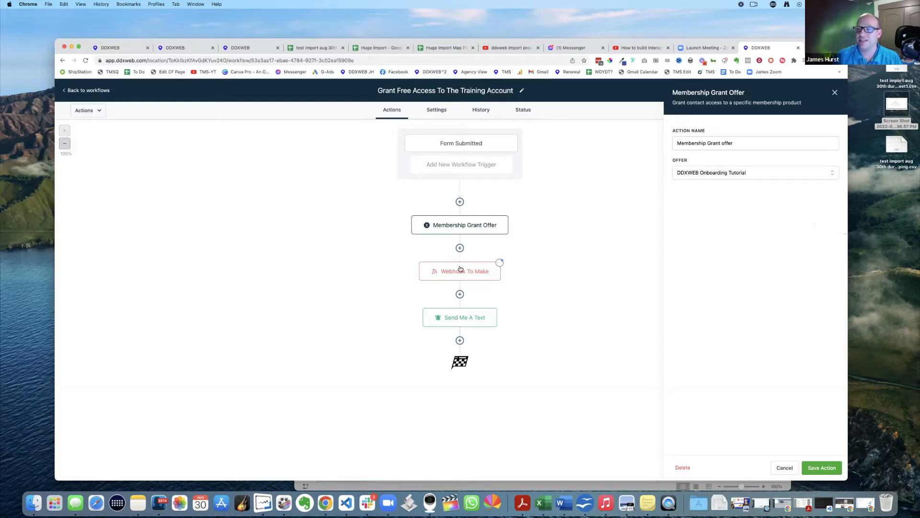
{"action": "mouse_move", "coordinate": [474, 245]}
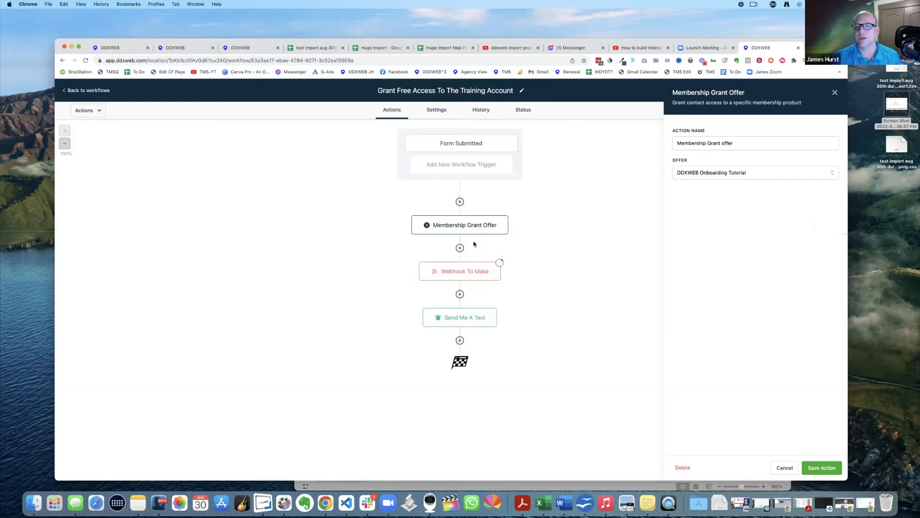
{"action": "mouse_move", "coordinate": [470, 225]}
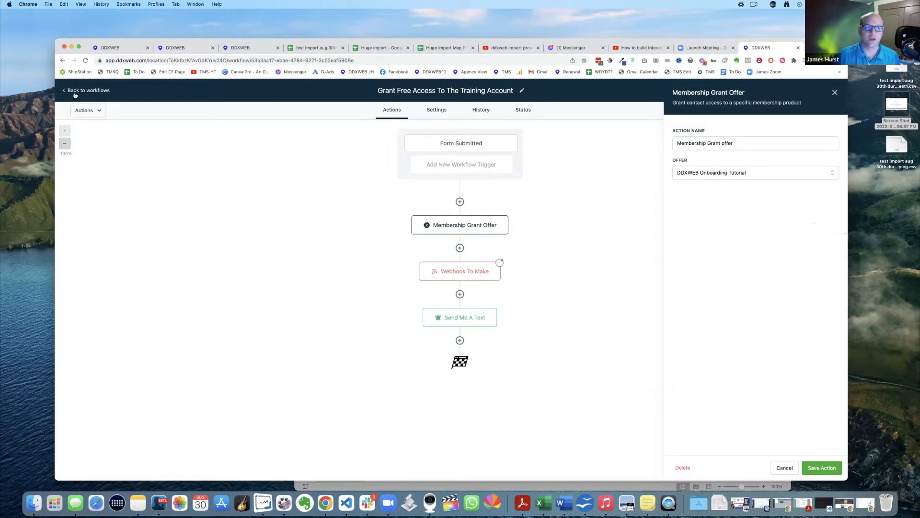
{"action": "left_click", "coordinate": [88, 89]}
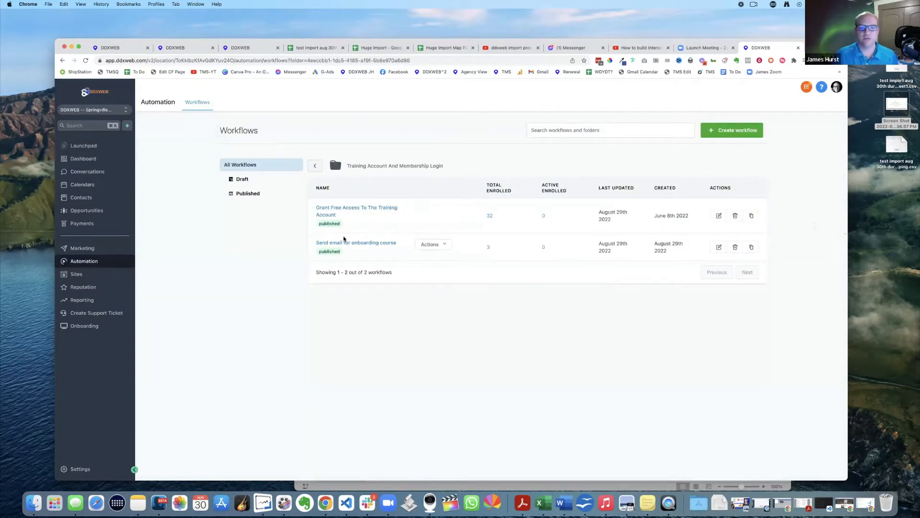
Confirm the Membership New Signup trigger filters on the DDXWEB Onboarding Tutorial offer
{"action": "left_click", "coordinate": [356, 241]}
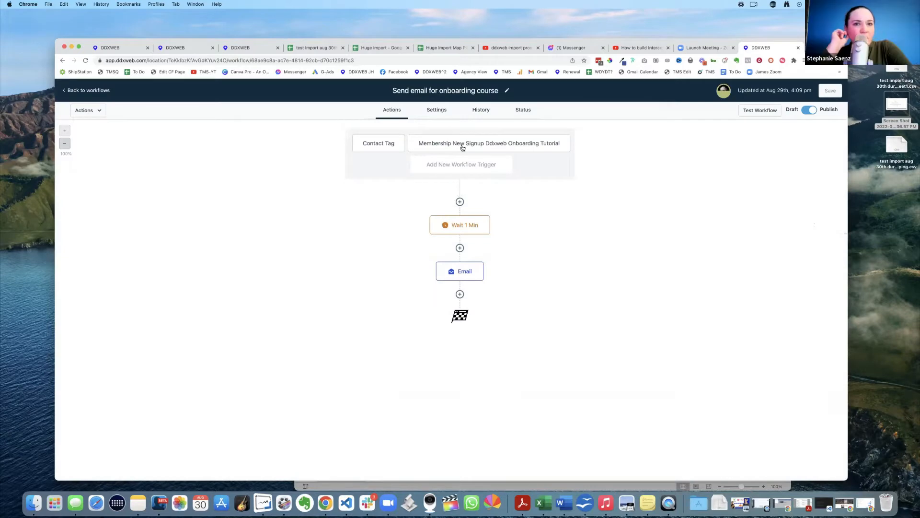
{"action": "mouse_move", "coordinate": [111, 109]}
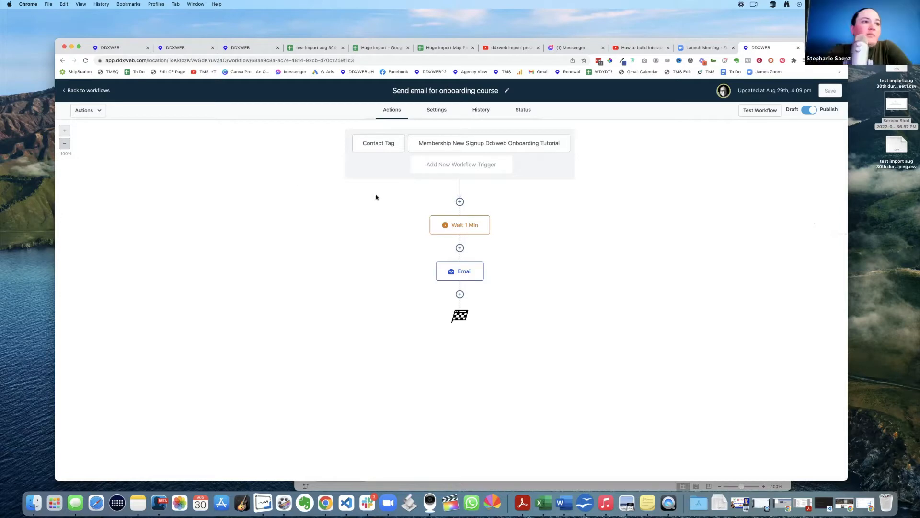
{"action": "mouse_move", "coordinate": [485, 145]}
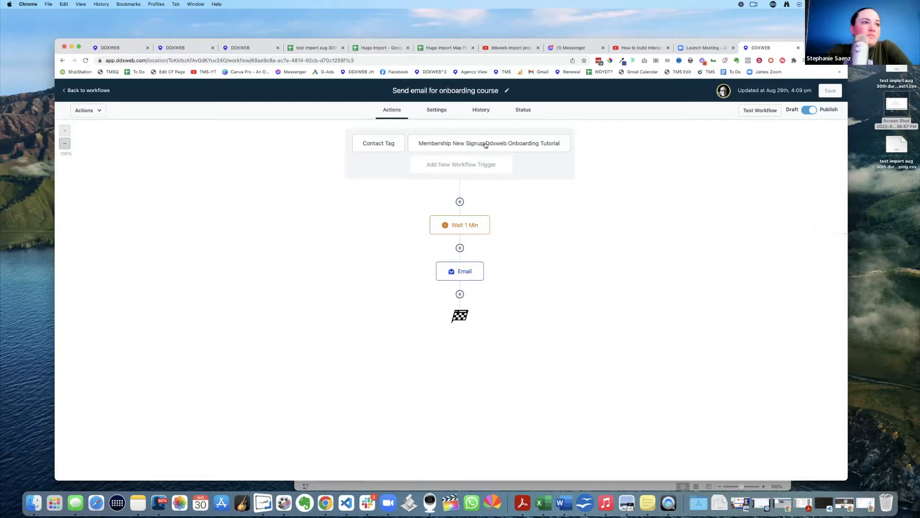
{"action": "left_click", "coordinate": [488, 143]}
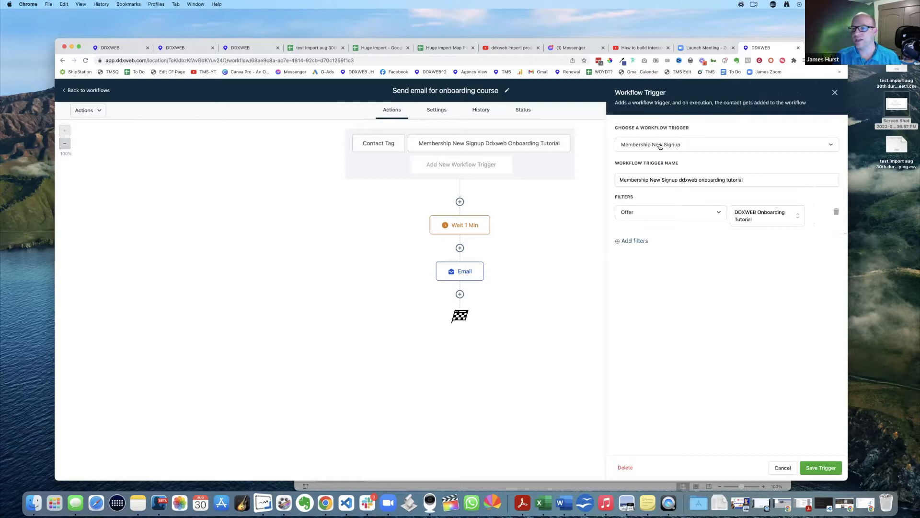
{"action": "left_click", "coordinate": [726, 179]}
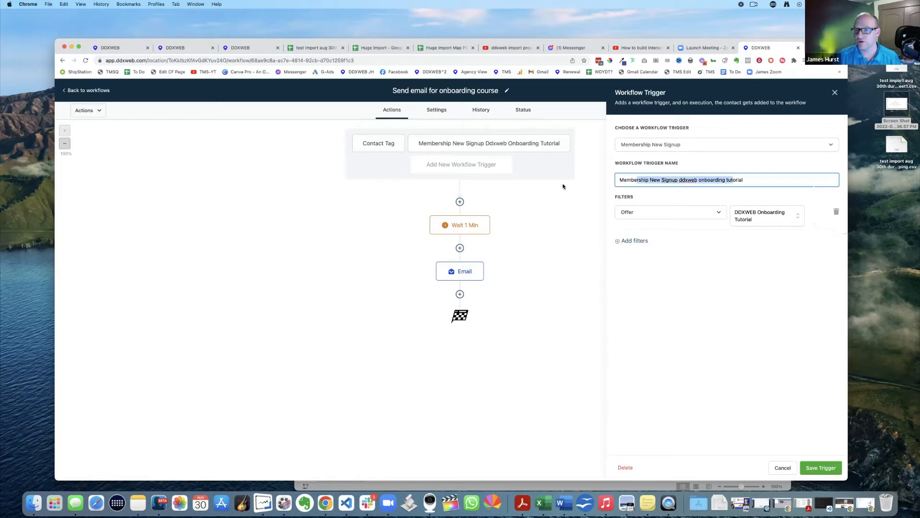
{"action": "left_click", "coordinate": [820, 468]}
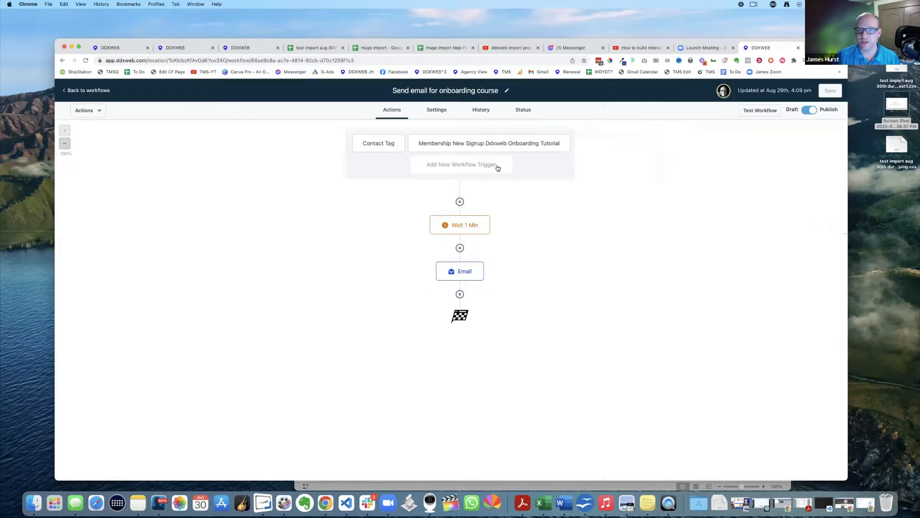
Search 'mem' among new workflow triggers to locate Membership New Signup, then cancel
{"action": "left_click", "coordinate": [461, 164]}
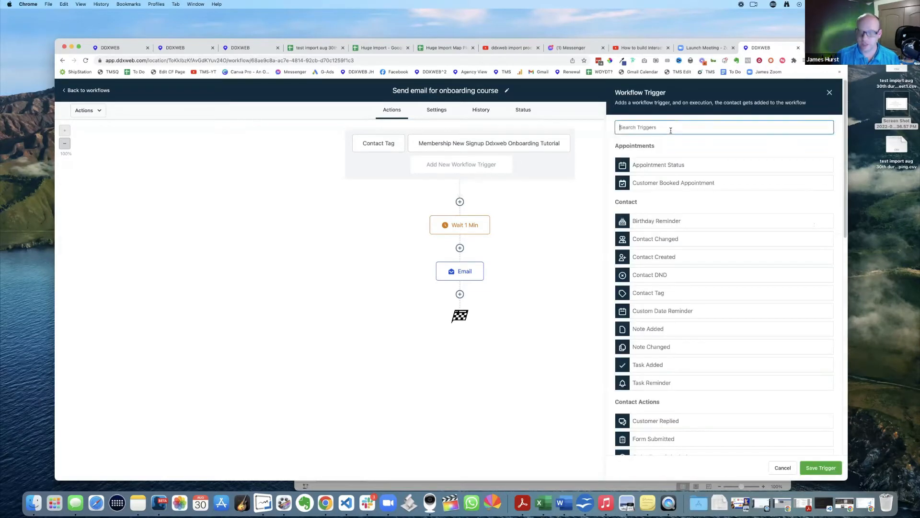
{"action": "type", "text": "mem"}
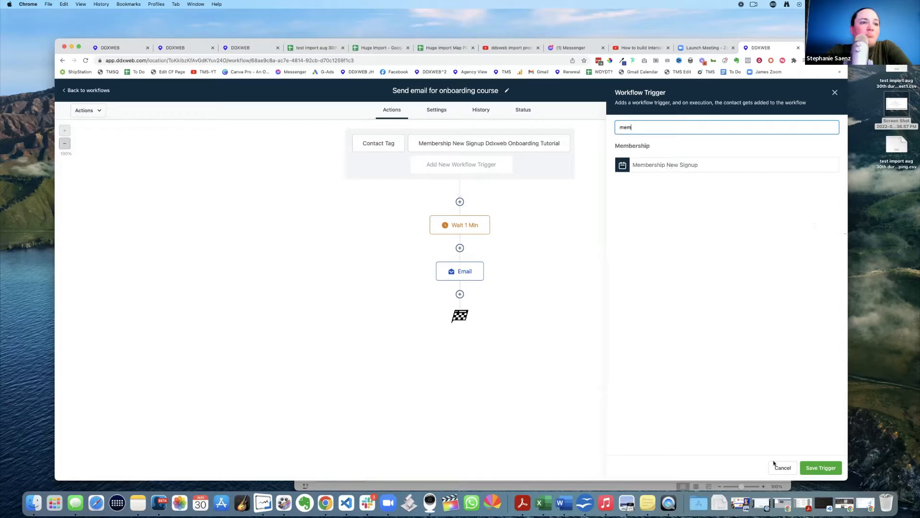
{"action": "left_click", "coordinate": [465, 270]}
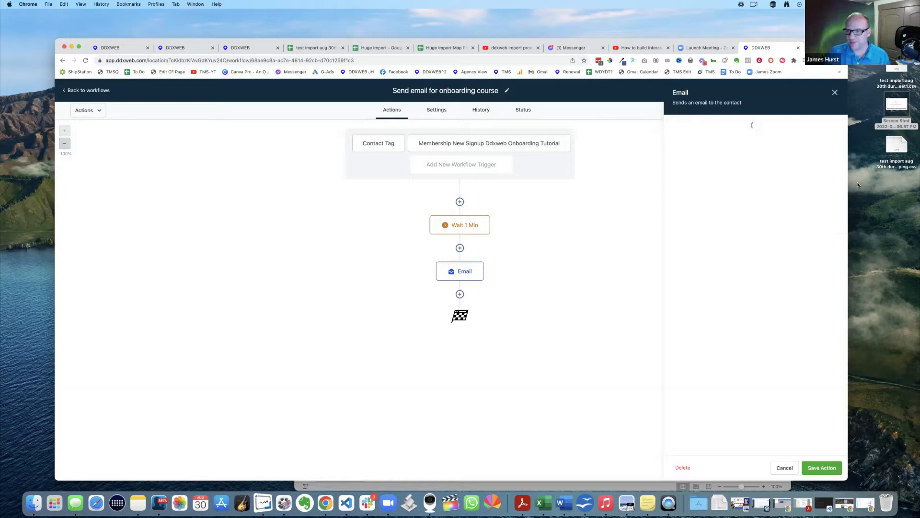
{"action": "mouse_move", "coordinate": [879, 221]}
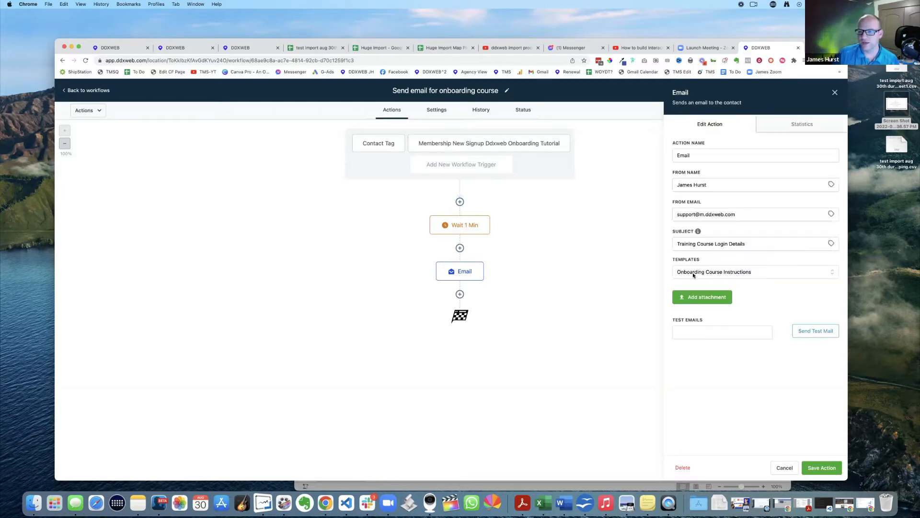
{"action": "mouse_move", "coordinate": [757, 275]}
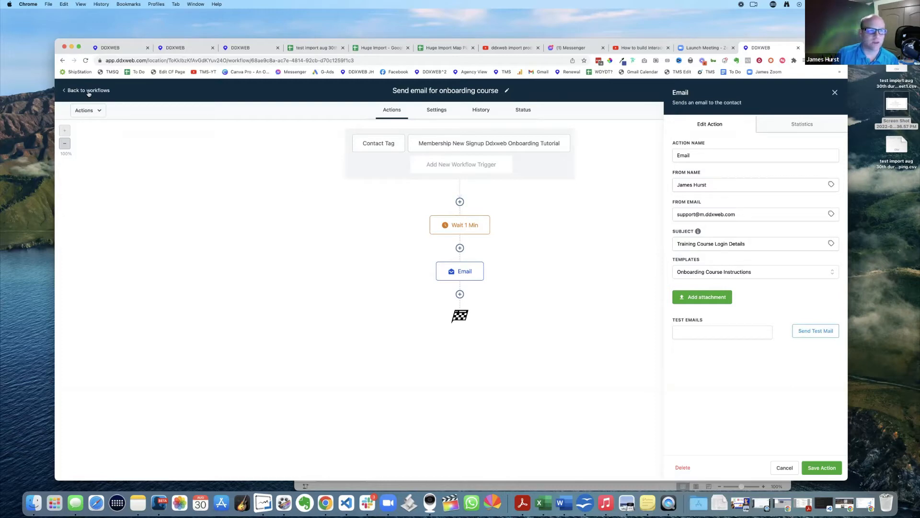
Check the email step's Training Course Login Details subject and template, then return to workflows
{"action": "left_click", "coordinate": [88, 90]}
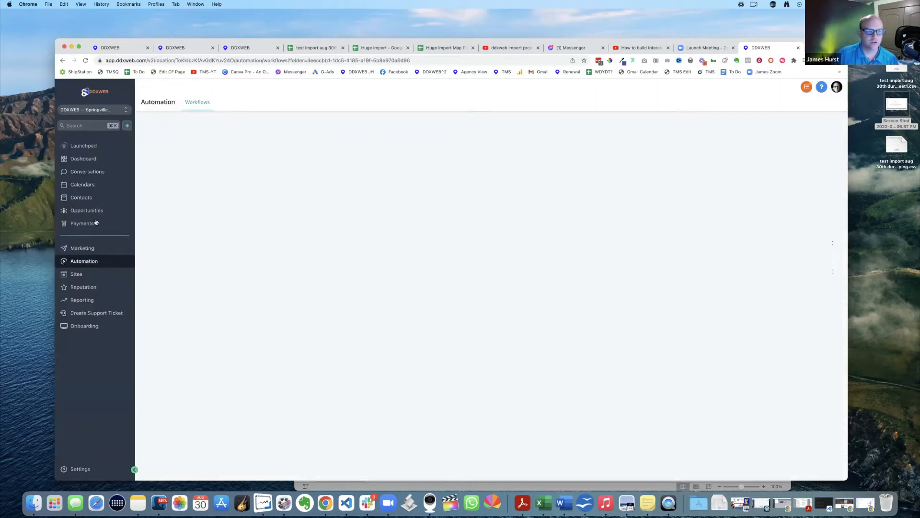
Open the Onboarding Course Login template from Marketing > Emails > Templates in the builder
{"action": "left_click", "coordinate": [82, 248]}
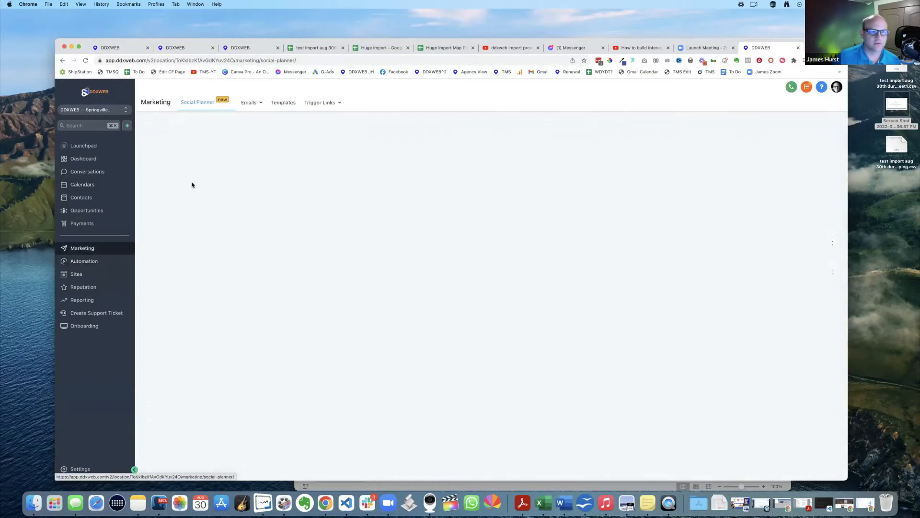
{"action": "left_click", "coordinate": [249, 102]}
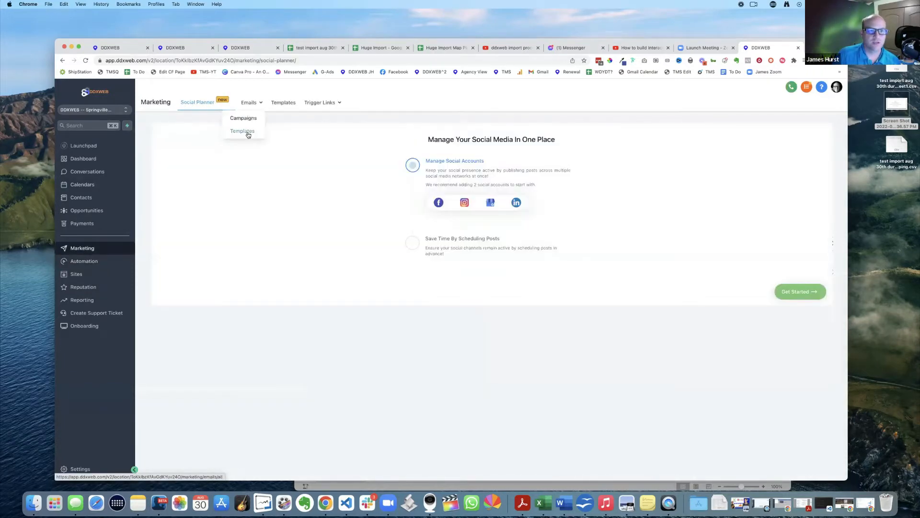
{"action": "left_click", "coordinate": [243, 130]}
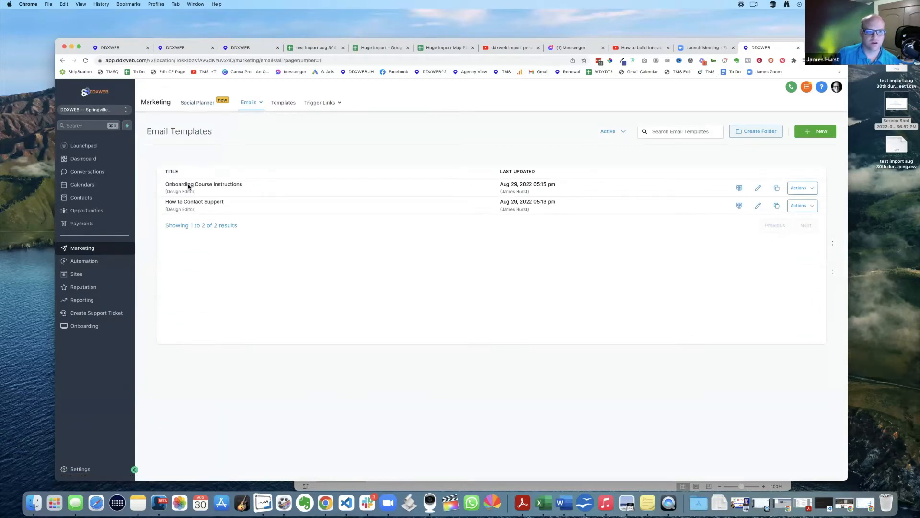
{"action": "left_click", "coordinate": [204, 183]}
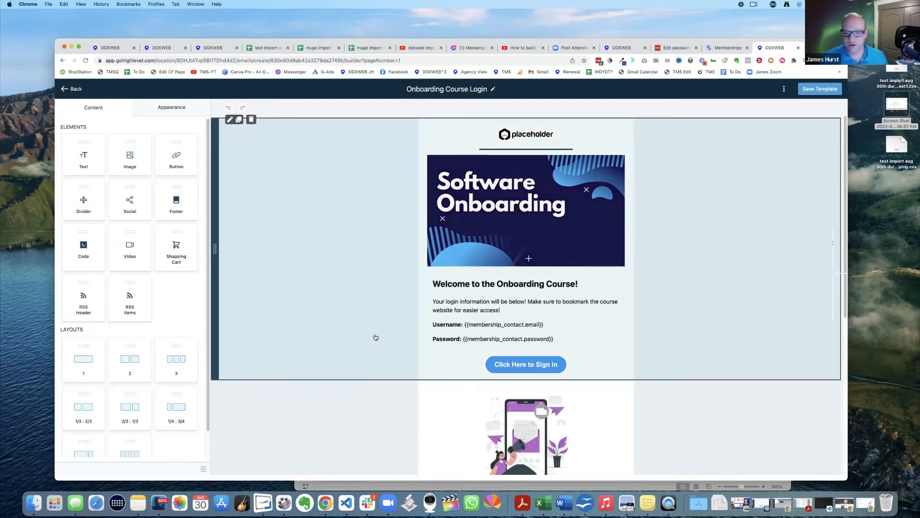
{"action": "mouse_move", "coordinate": [422, 307]}
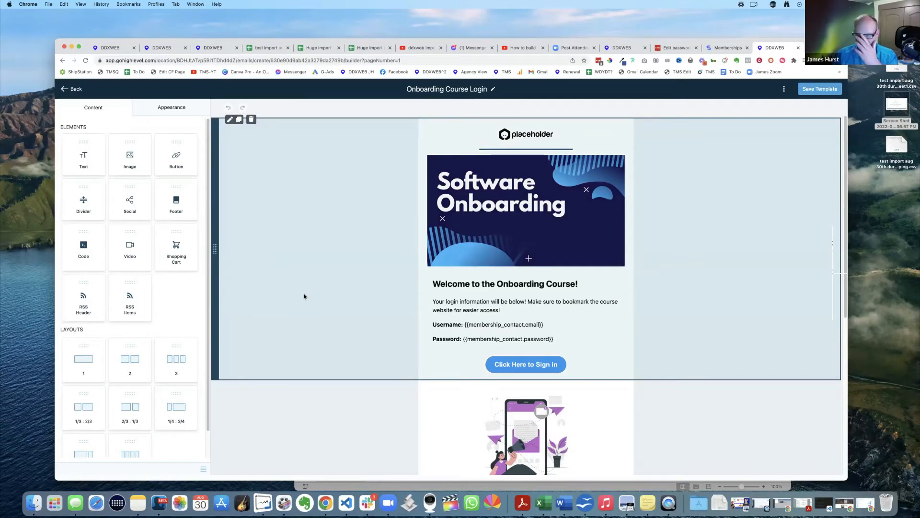
{"action": "left_click", "coordinate": [525, 133]}
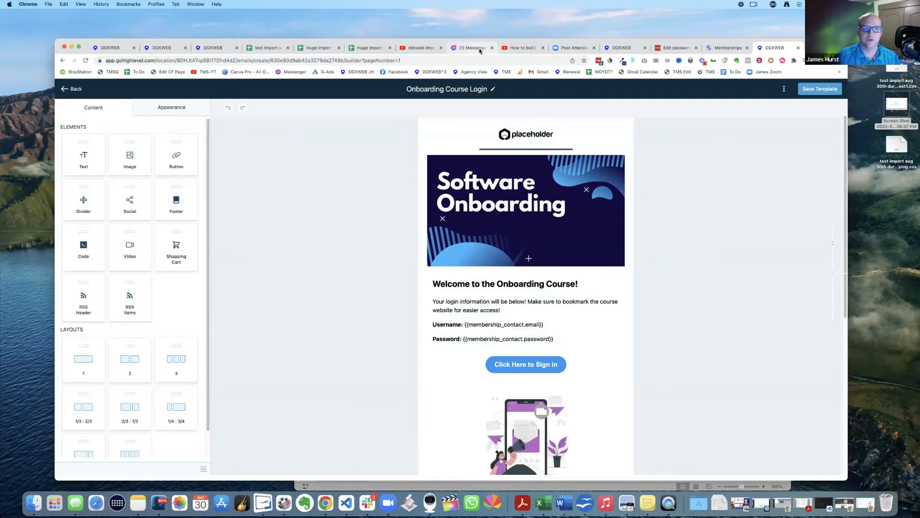
{"action": "left_click", "coordinate": [303, 240]}
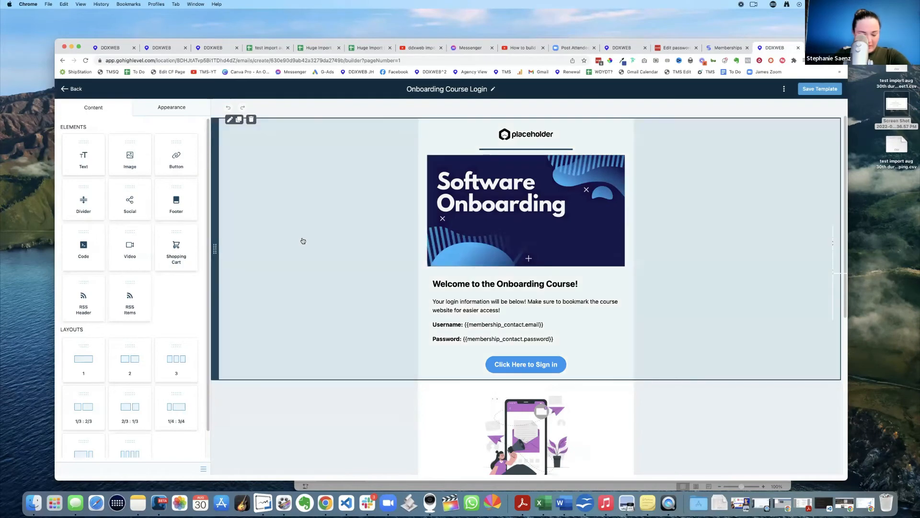
{"action": "mouse_move", "coordinate": [337, 233]}
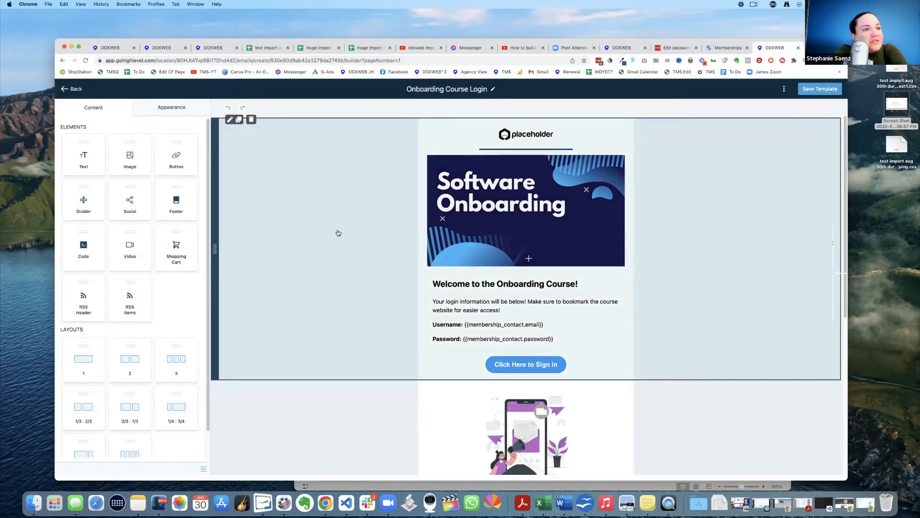
{"action": "scroll", "scroll_direction": "down", "scroll_amount": 3}
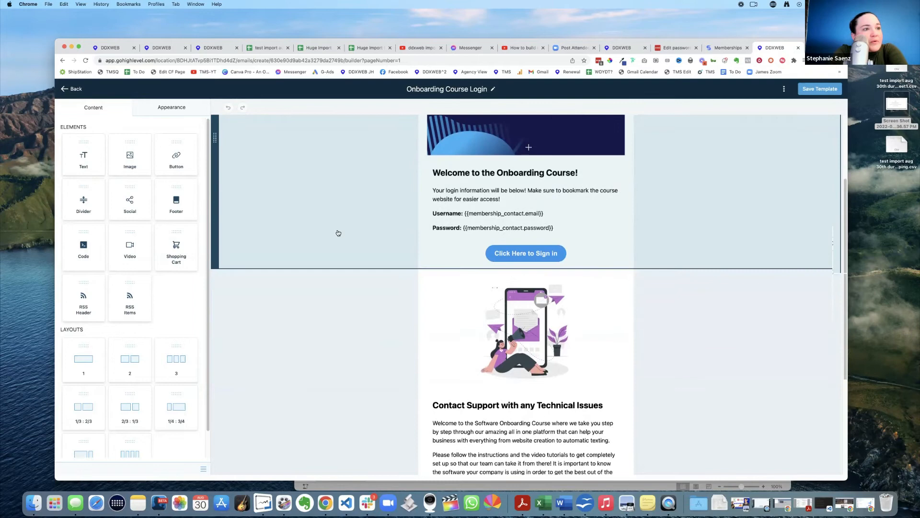
{"action": "scroll", "scroll_direction": "up", "scroll_amount": 3}
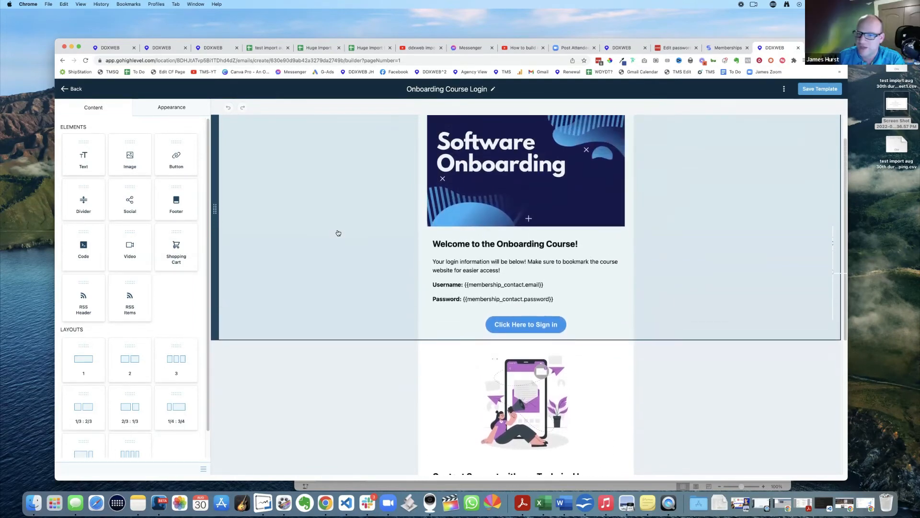
{"action": "left_click", "coordinate": [505, 270]}
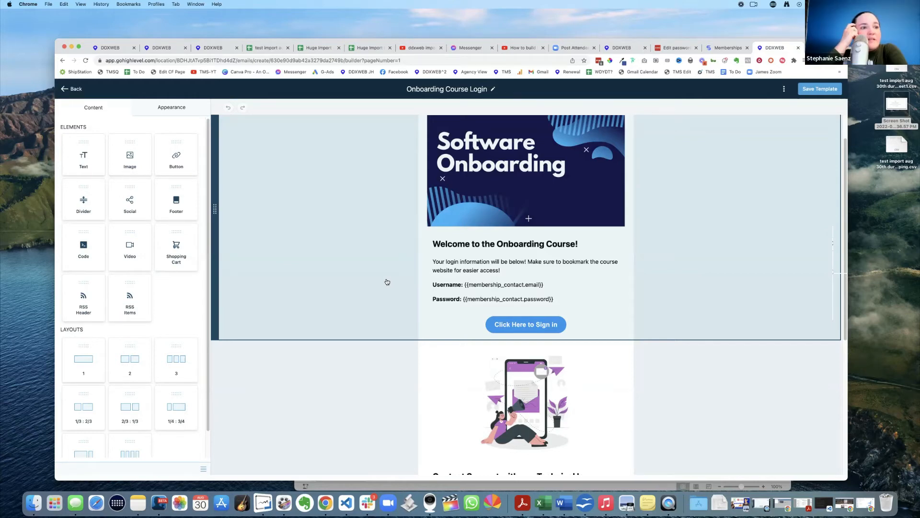
{"action": "mouse_move", "coordinate": [611, 387]}
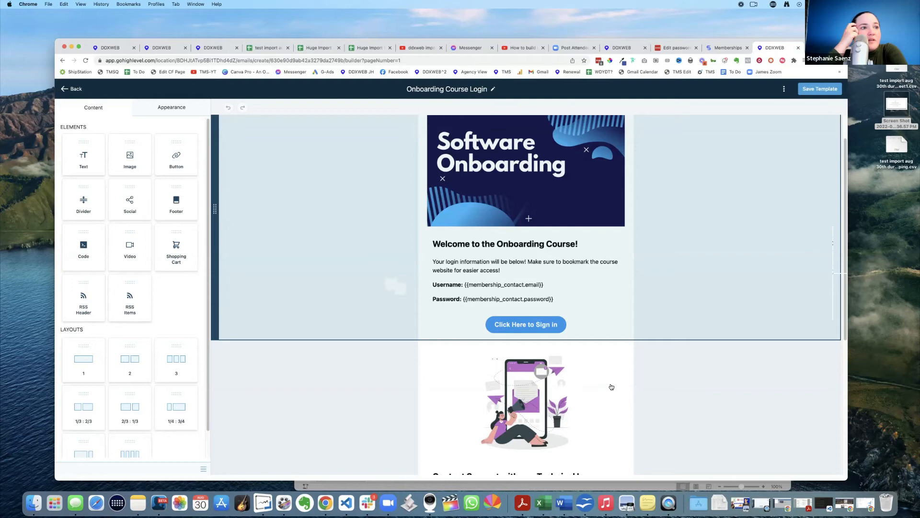
{"action": "left_click", "coordinate": [525, 324]}
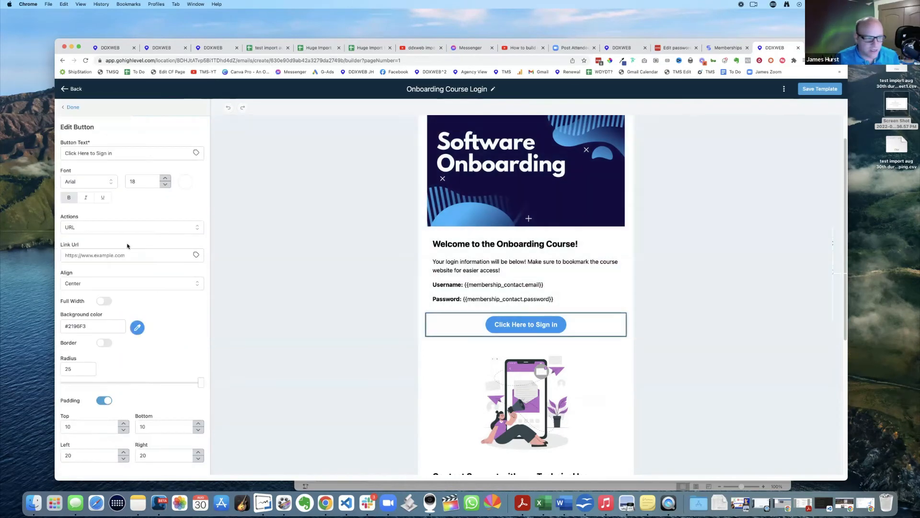
Set the sign-in button's Link Url to example.com?email={{membership_contact.email}}
{"action": "left_click", "coordinate": [133, 255]}
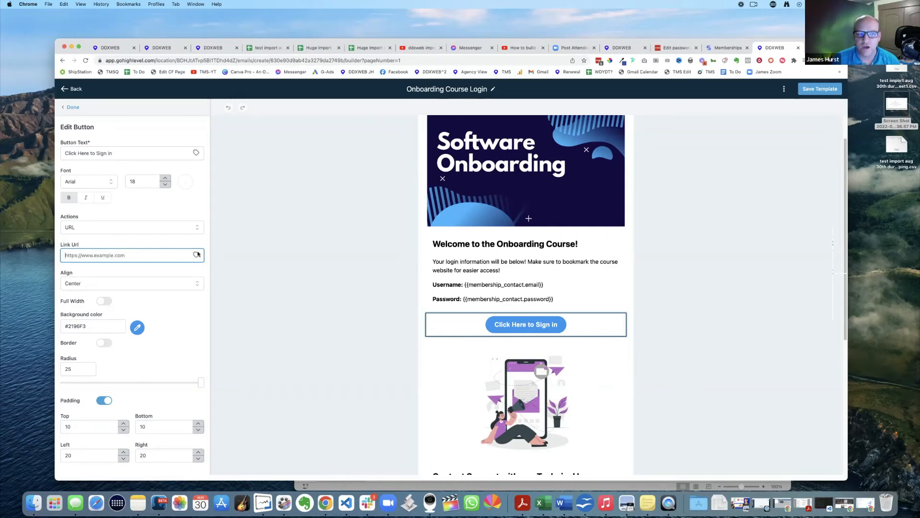
{"action": "type", "text": "example.com?"}
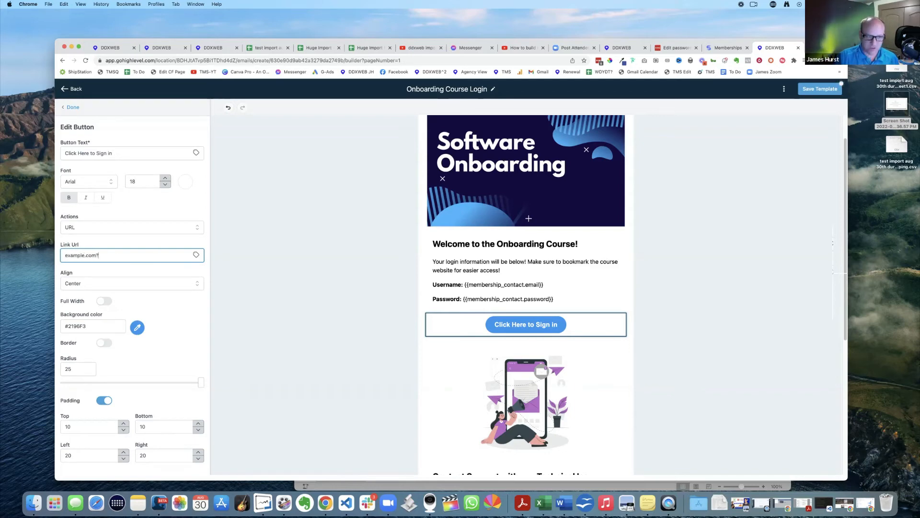
{"action": "type", "text": "email="}
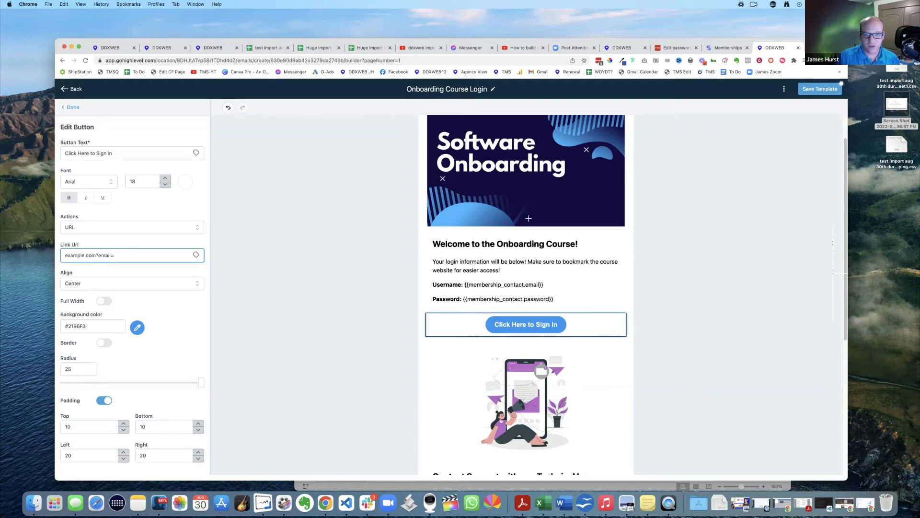
{"action": "left_click", "coordinate": [502, 285]}
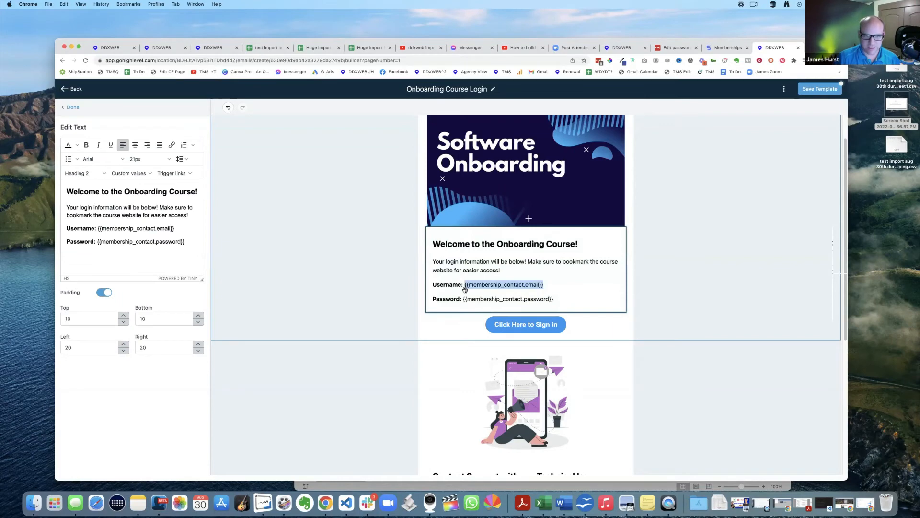
{"action": "right_click", "coordinate": [502, 284]}
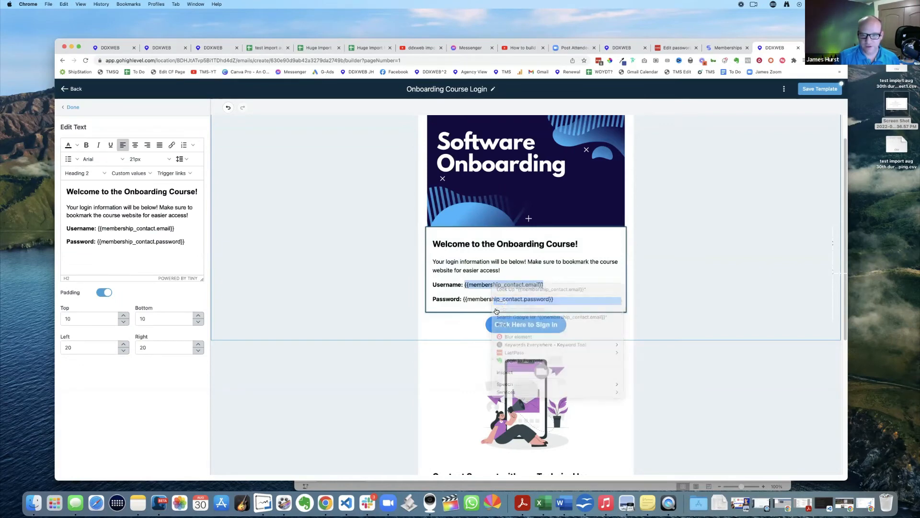
{"action": "left_click", "coordinate": [525, 324]}
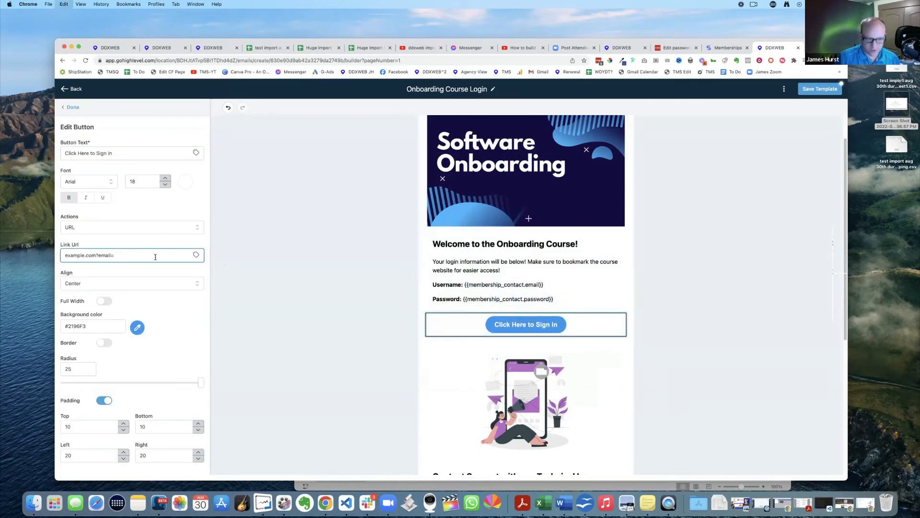
{"action": "type", "text": "{{membership_contact.email}}"}
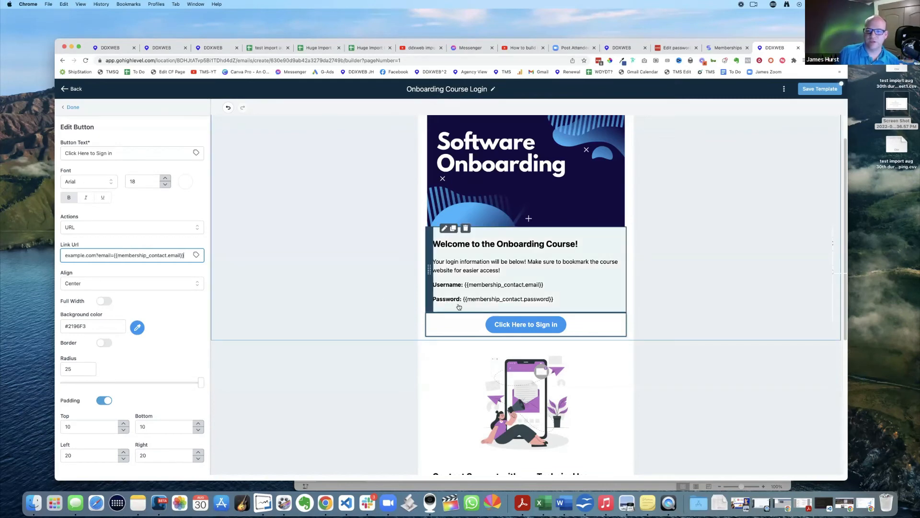
{"action": "mouse_move", "coordinate": [267, 288]}
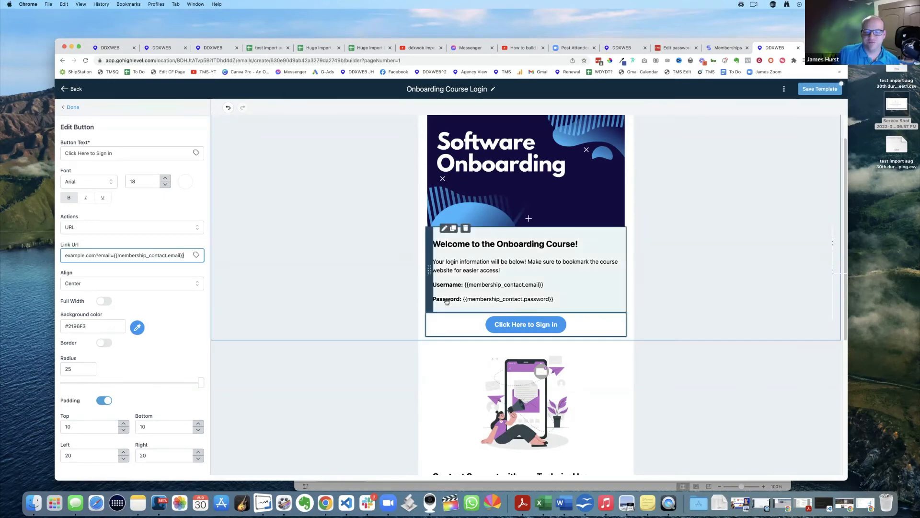
{"action": "left_click", "coordinate": [525, 324]}
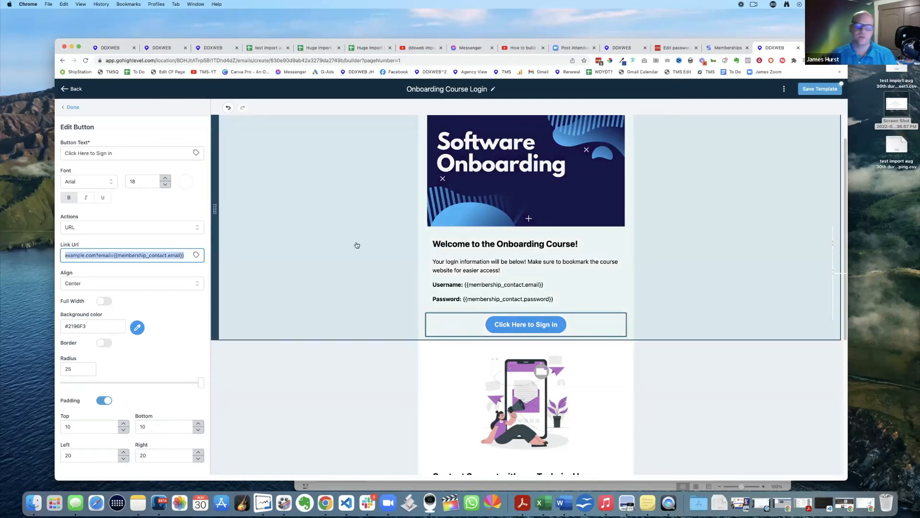
{"action": "mouse_move", "coordinate": [365, 268]}
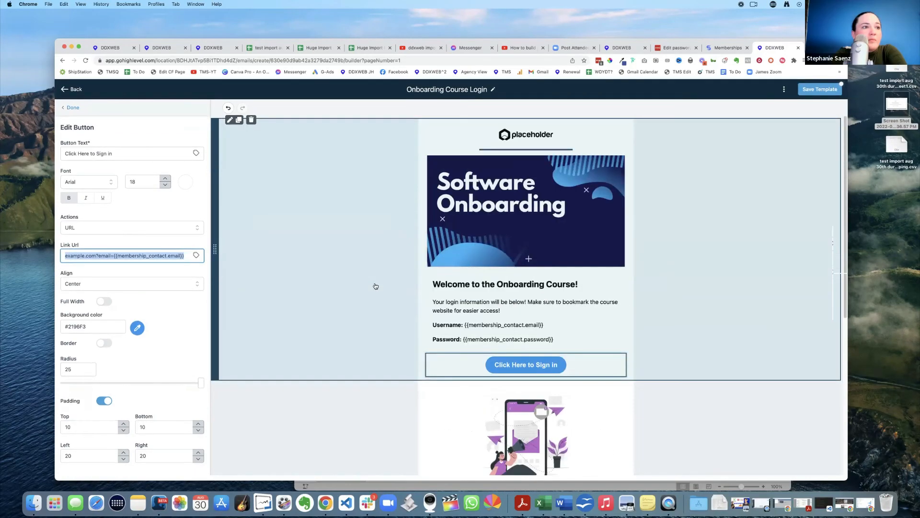
{"action": "mouse_move", "coordinate": [376, 227]}
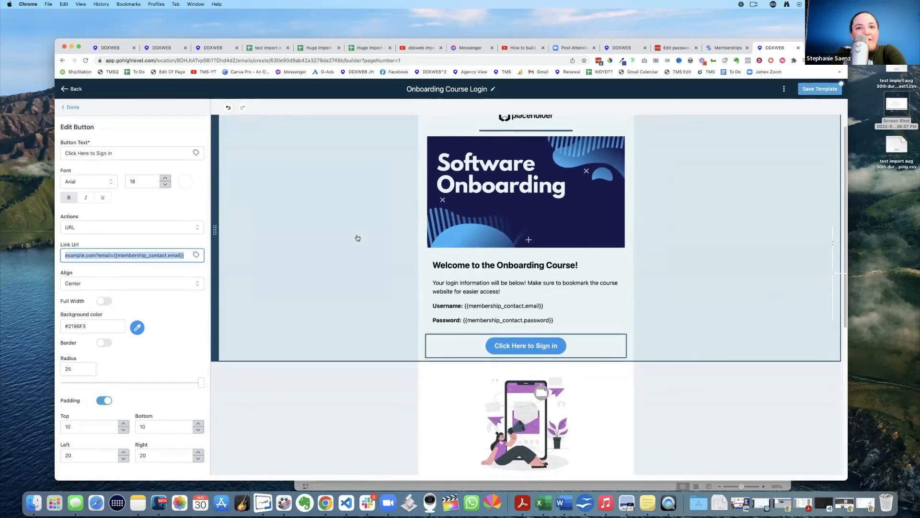
{"action": "scroll", "scroll_direction": "down", "scroll_amount": 3}
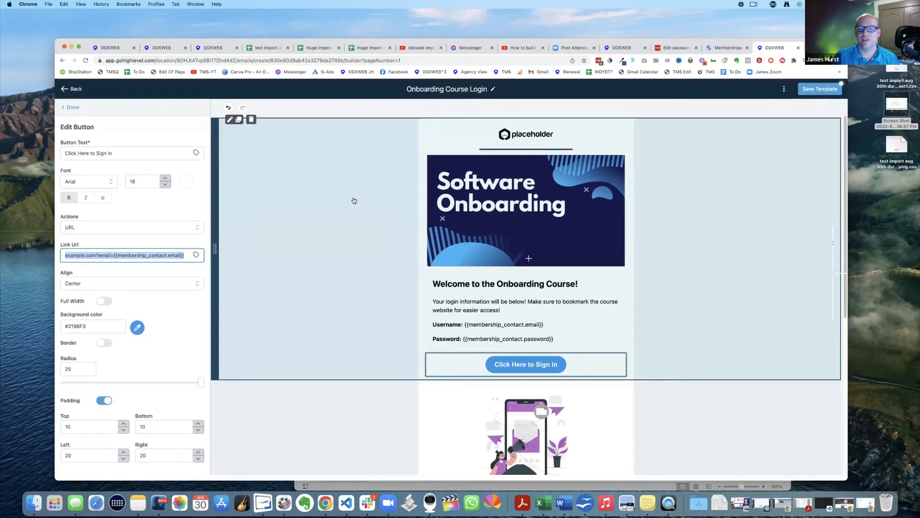
{"action": "scroll", "scroll_direction": "down", "scroll_amount": 3}
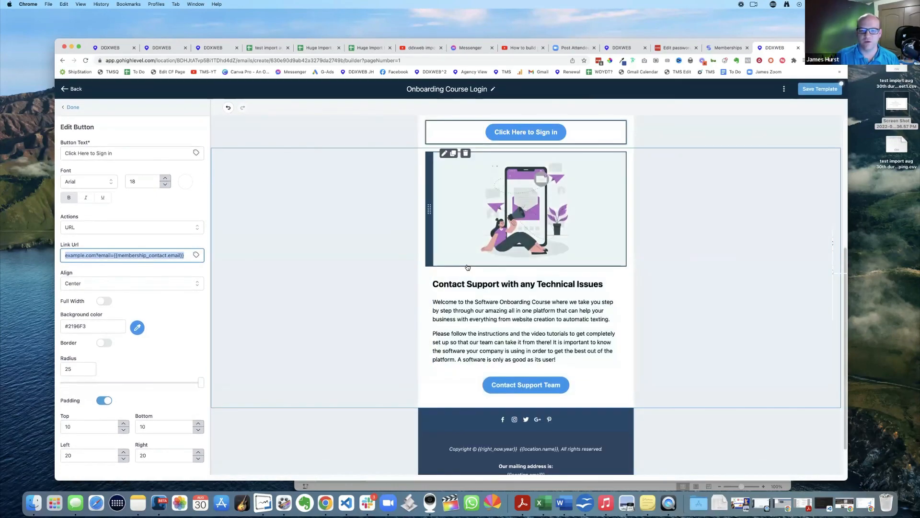
{"action": "scroll", "scroll_direction": "up", "scroll_amount": 3}
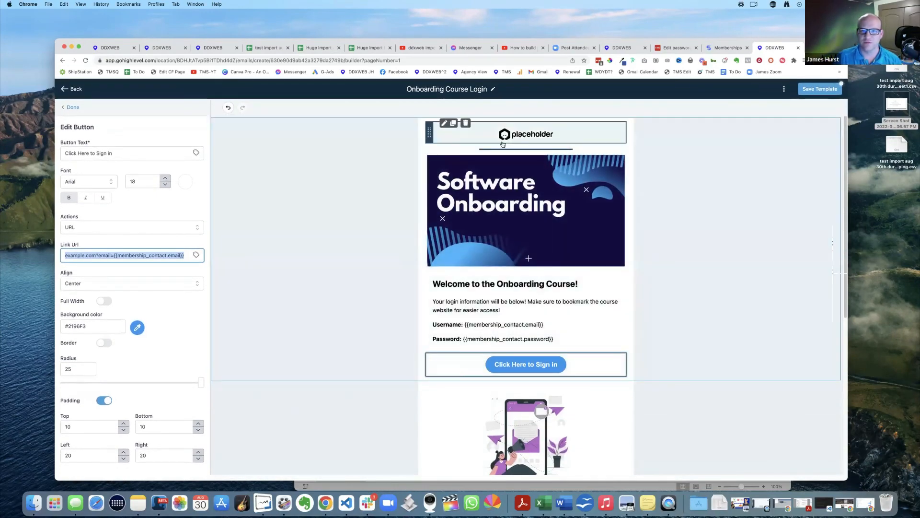